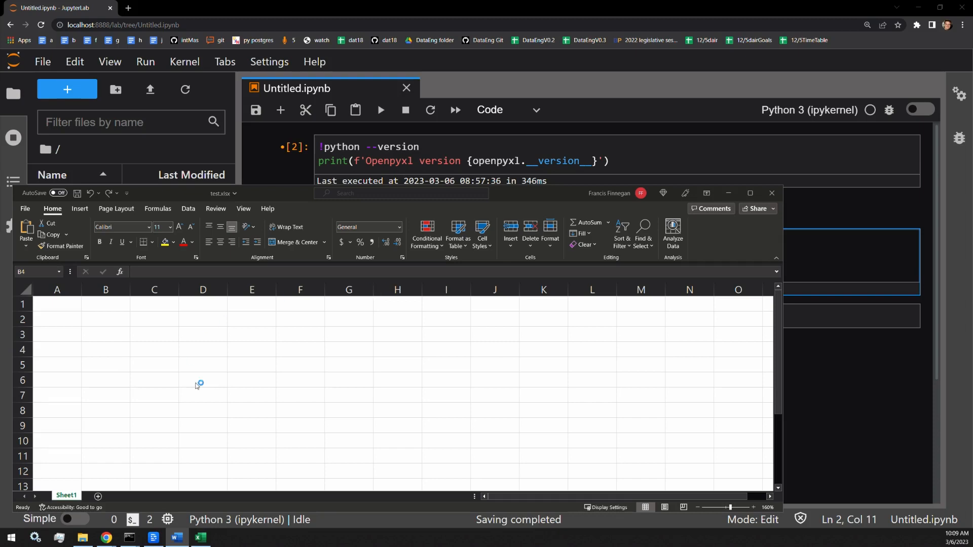
{"action": "mouse_move", "coordinate": [238, 354]}
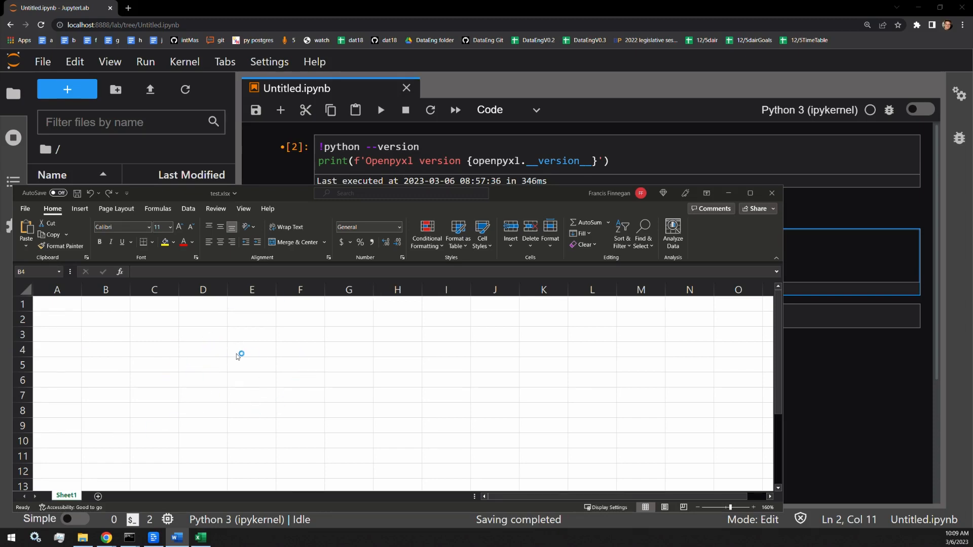
- Close the still-empty test.xlsx workbook in Excel
{"action": "left_click", "coordinate": [106, 349]}
{"action": "type", "text": "wb.save('"}
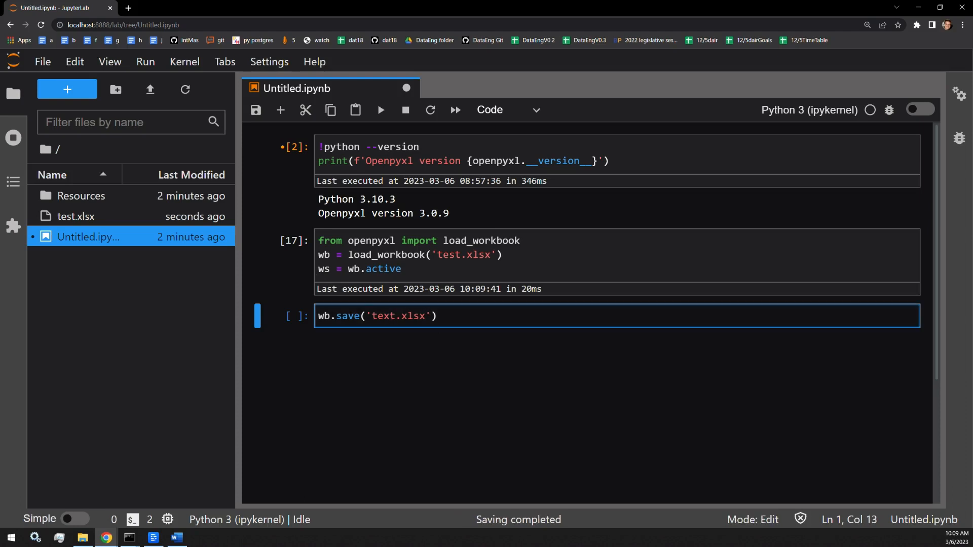
- Point the workbook save command at 'test.xlsx'
{"action": "type", "text": "test.xlsx"}
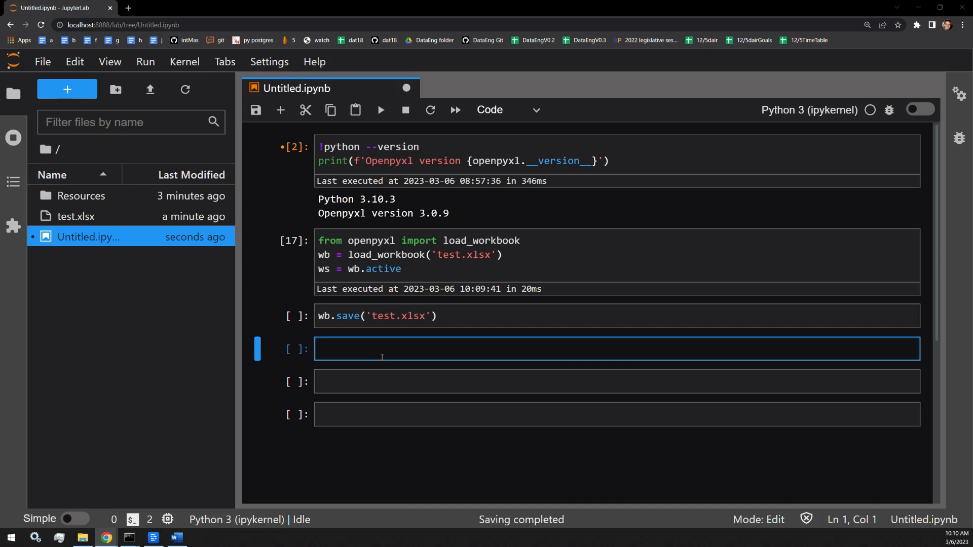
- Run 'from openpyxl.styles import PatternFill' and move into the next empty cell
{"action": "type", "text": "from ope"}
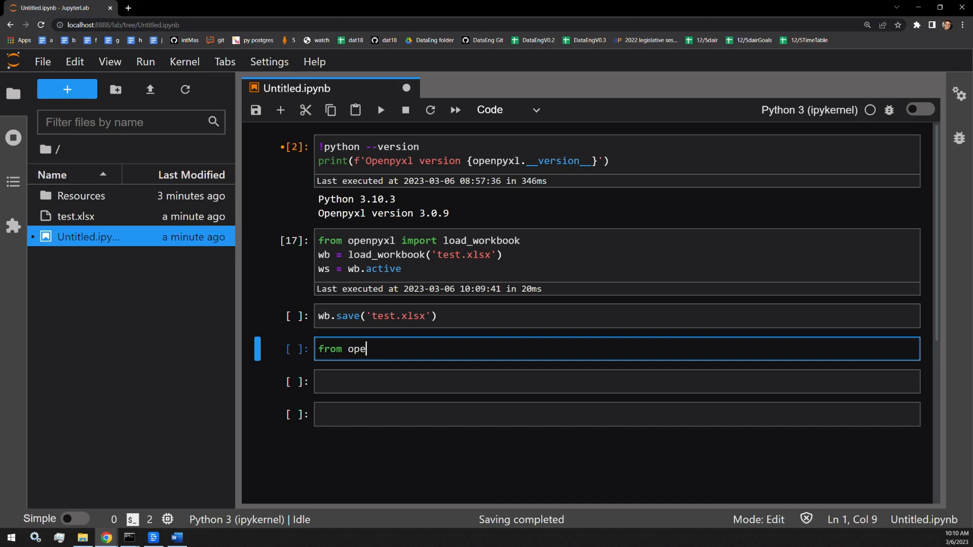
{"action": "type", "text": "npyx"}
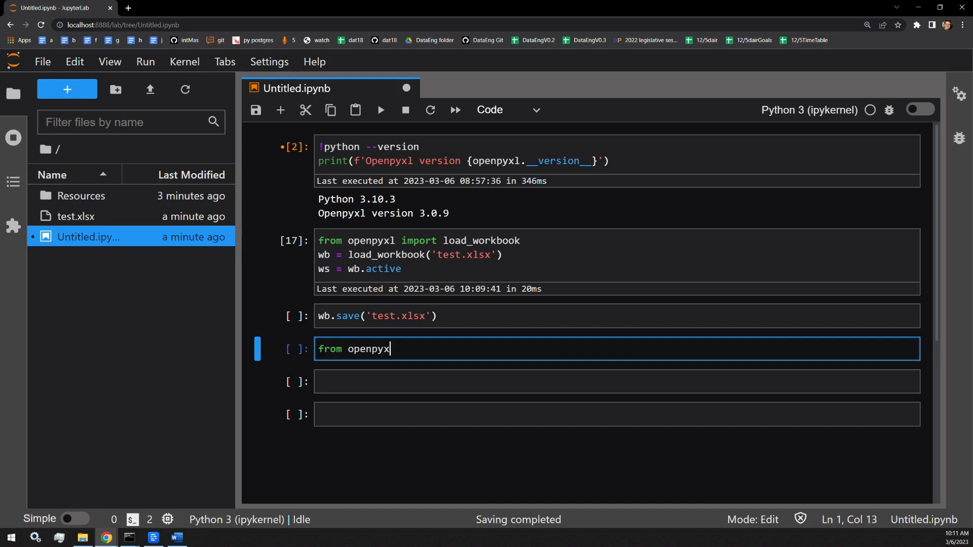
{"action": "type", "text": ".styl"}
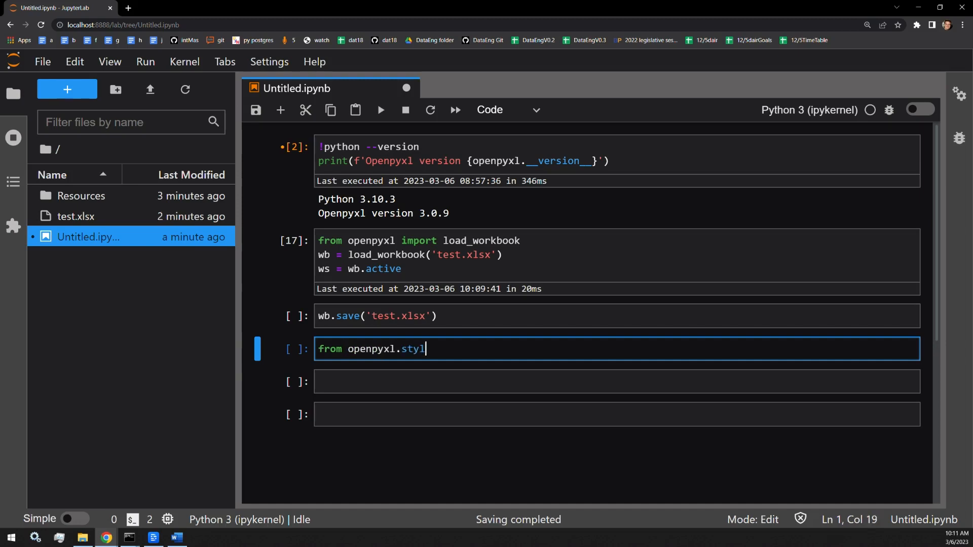
{"action": "type", "text": "es import"}
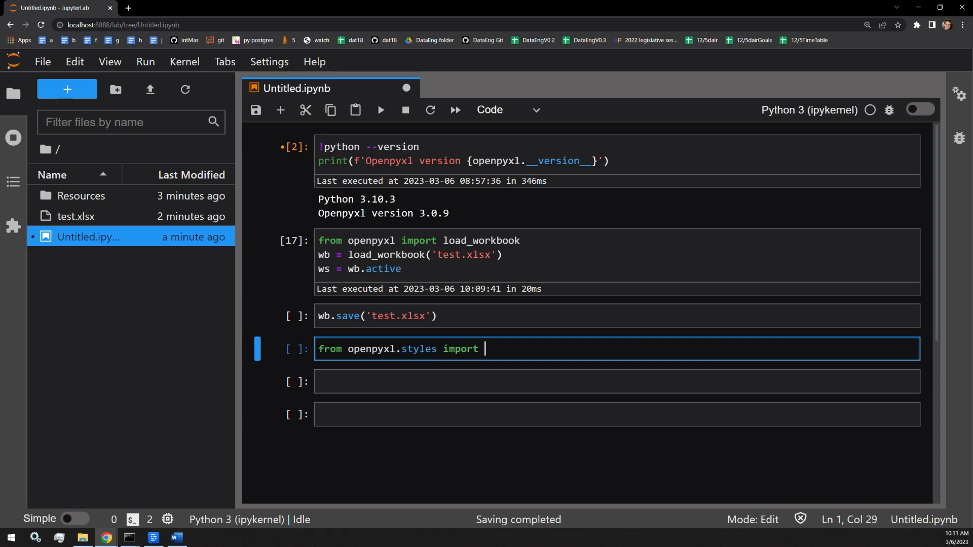
{"action": "type", "text": "PatternFi"}
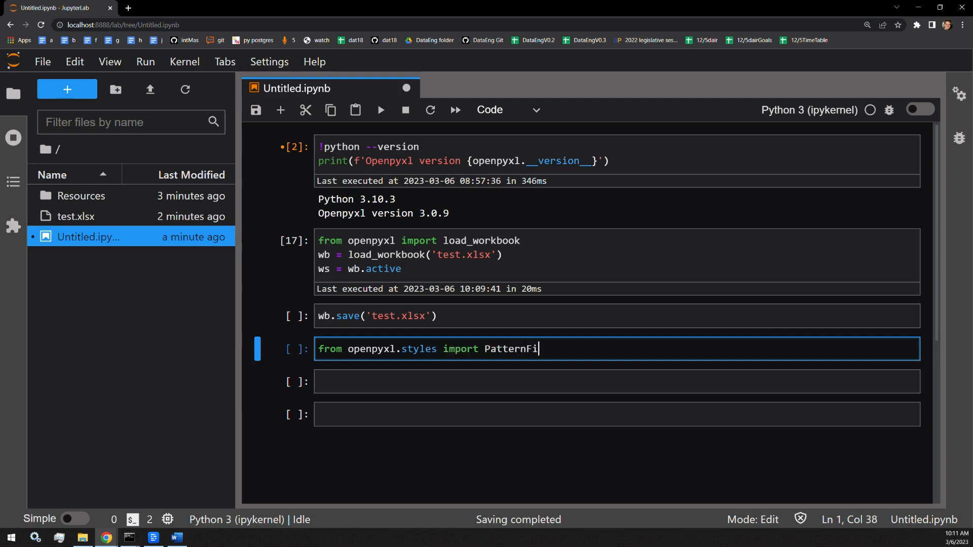
{"action": "key", "text": "shift+enter"}
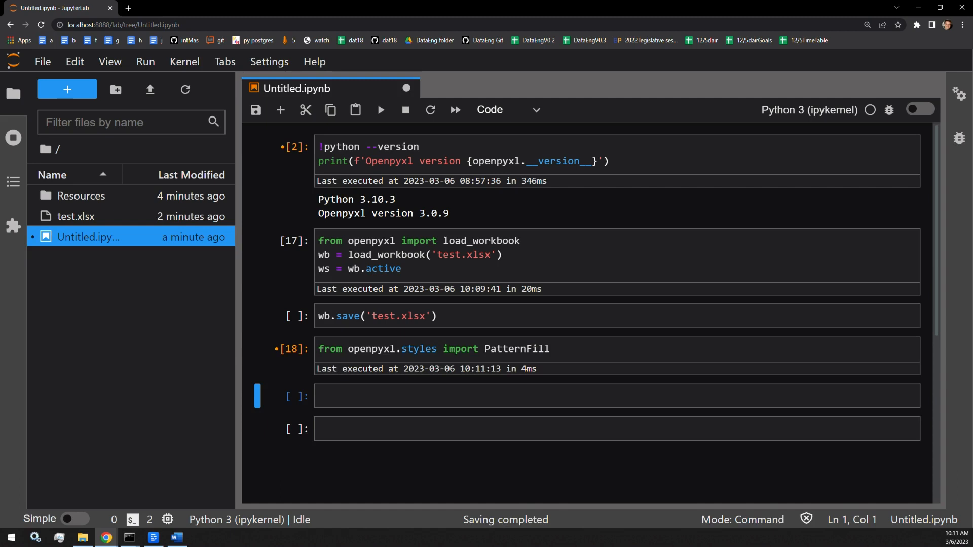
{"action": "left_click", "coordinate": [487, 397]}
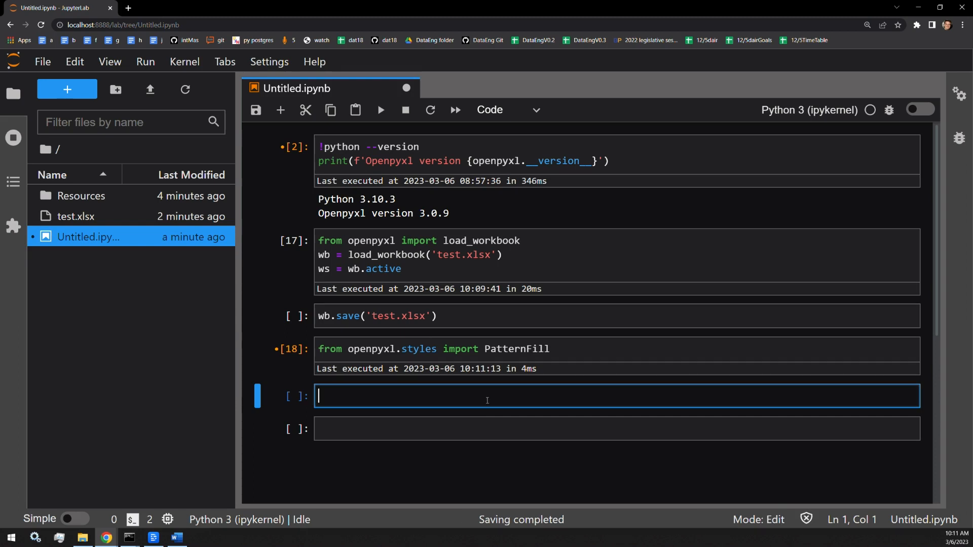
- Write green = PatternFill(fill_type = 'solid', start_color = ) awaiting its colour code
{"action": "type", "text": "green"}
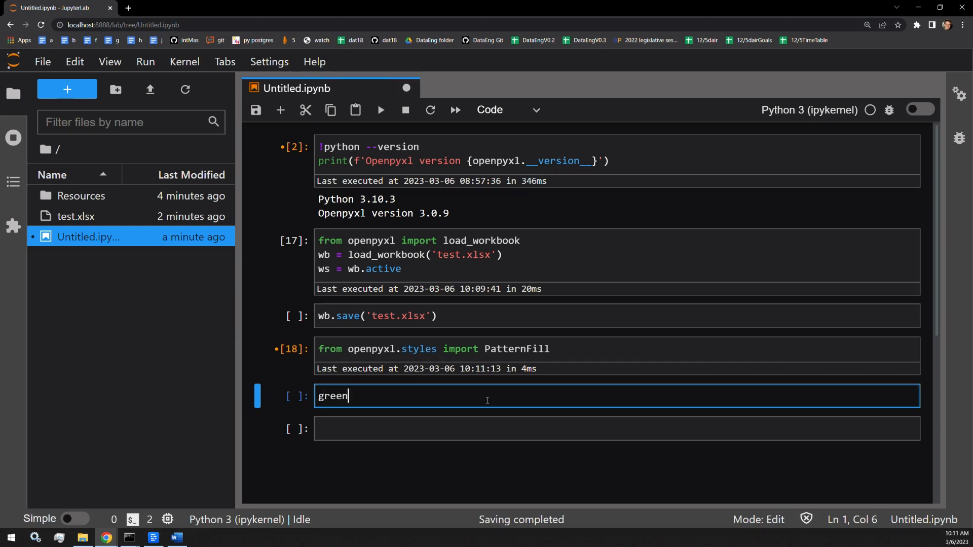
{"action": "type", "text": "="}
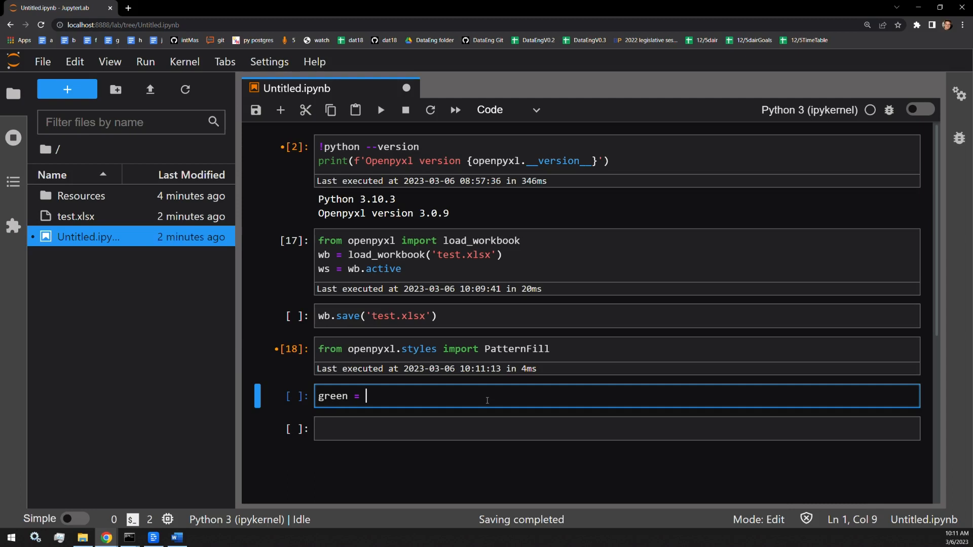
{"action": "type", "text": "PatternFi"}
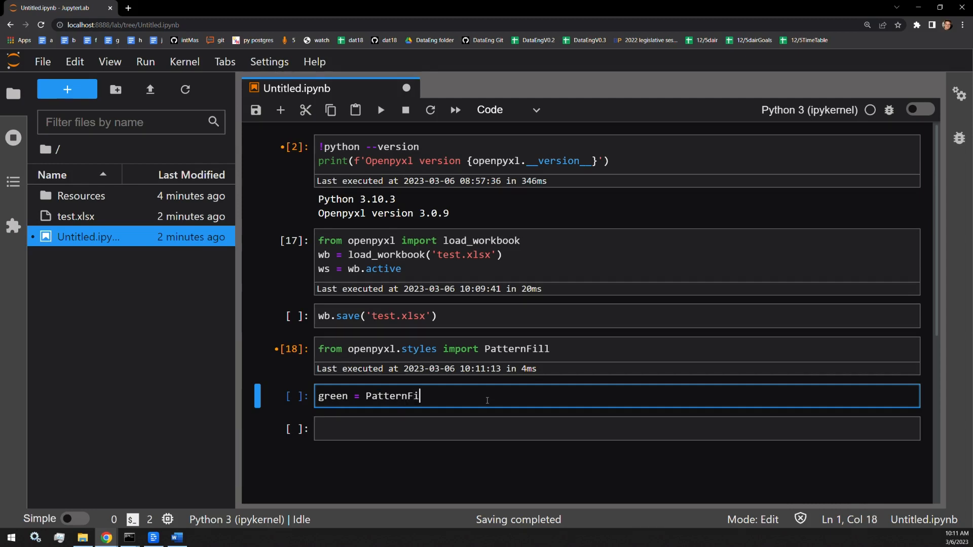
{"action": "type", "text": "ll()"}
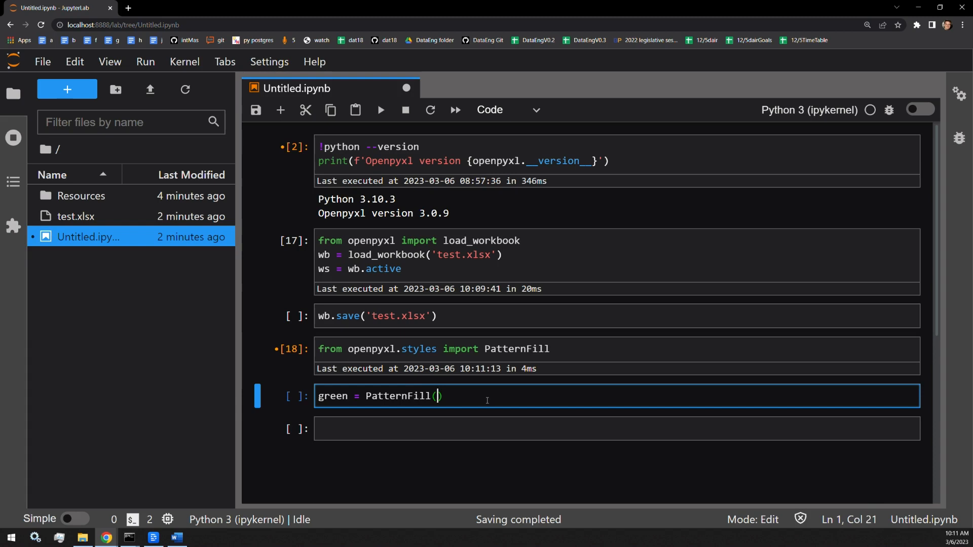
{"action": "type", "text": "fill_"}
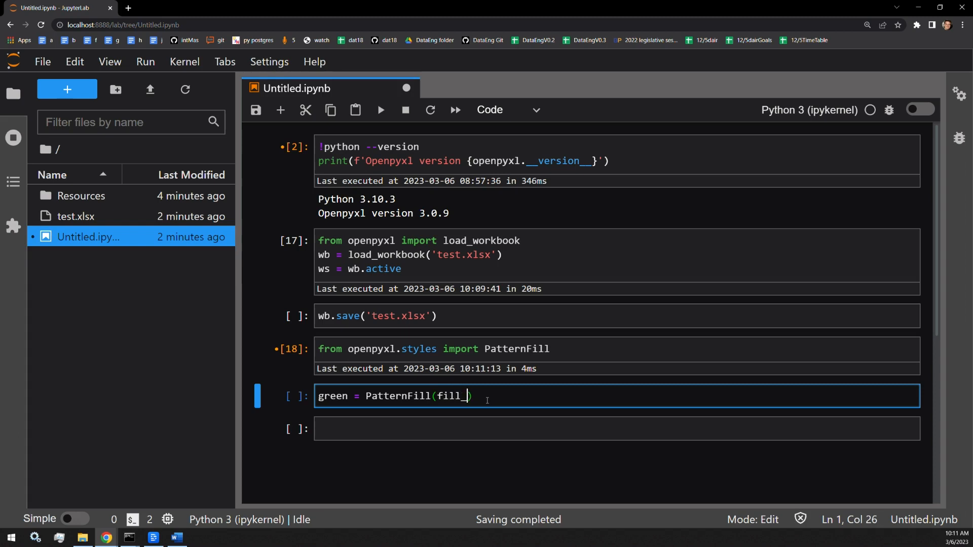
{"action": "type", "text": "type = ;"}
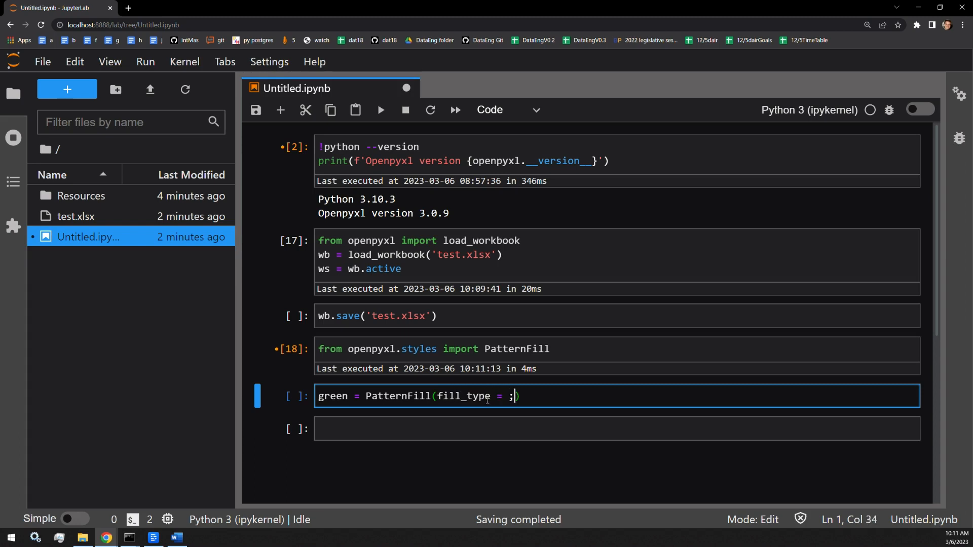
{"action": "key", "text": "Backspace"}
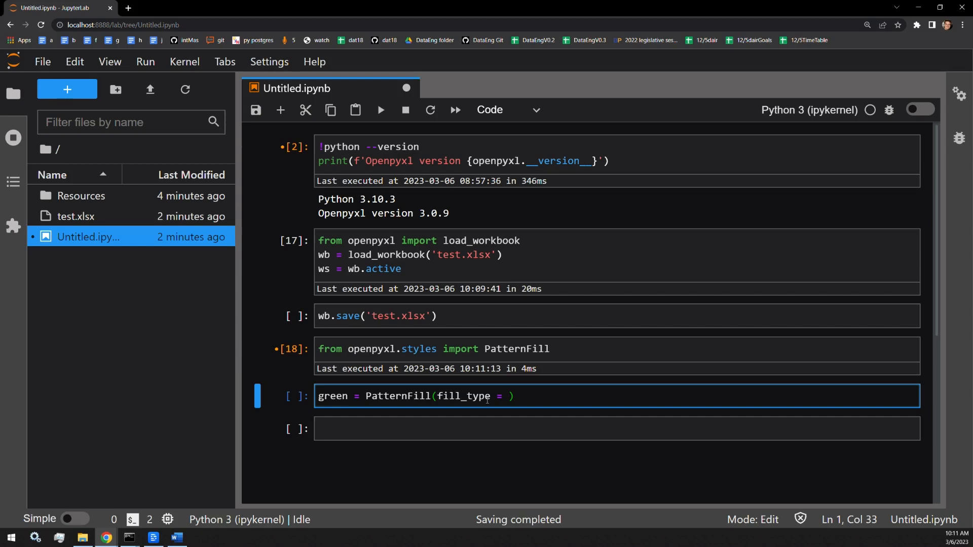
{"action": "type", "text": "'solid',"}
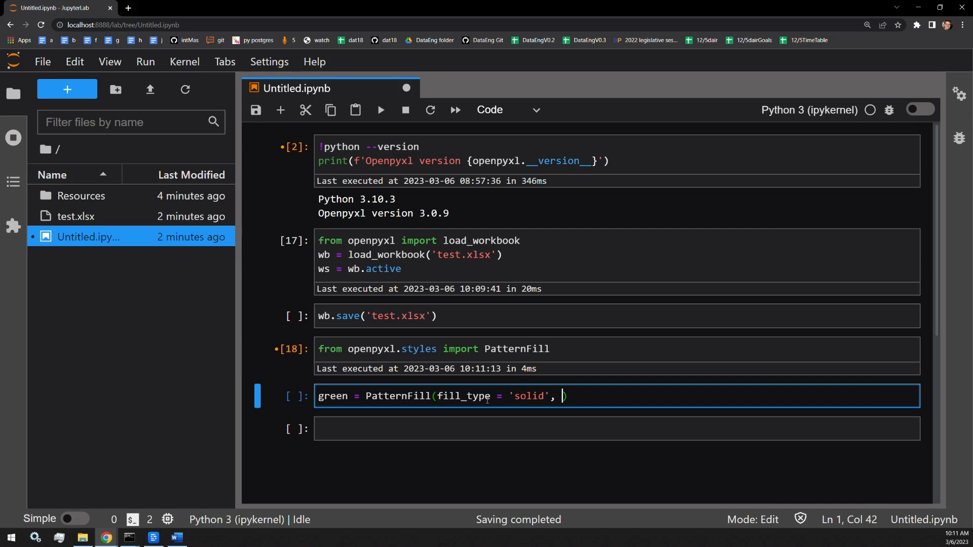
{"action": "type", "text": "st"}
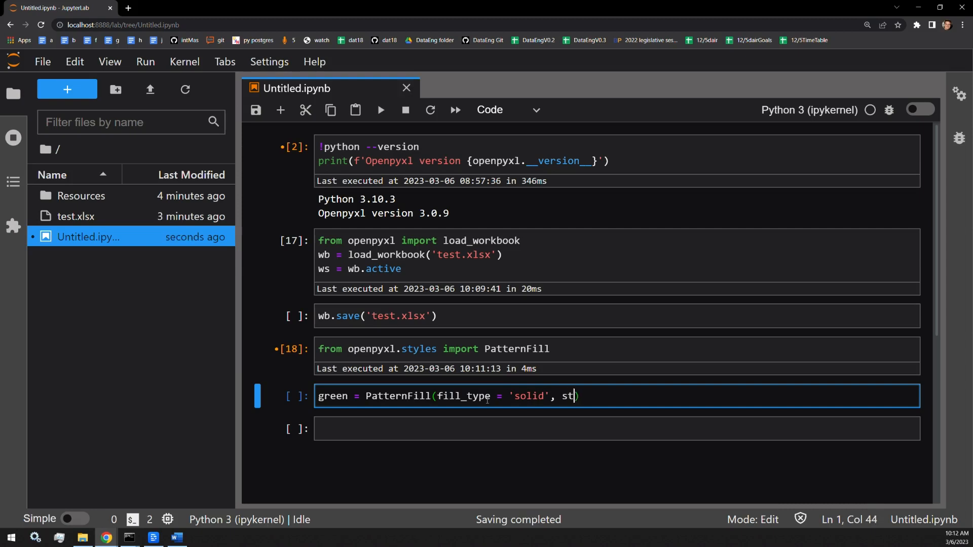
{"action": "type", "text": "art_color ="}
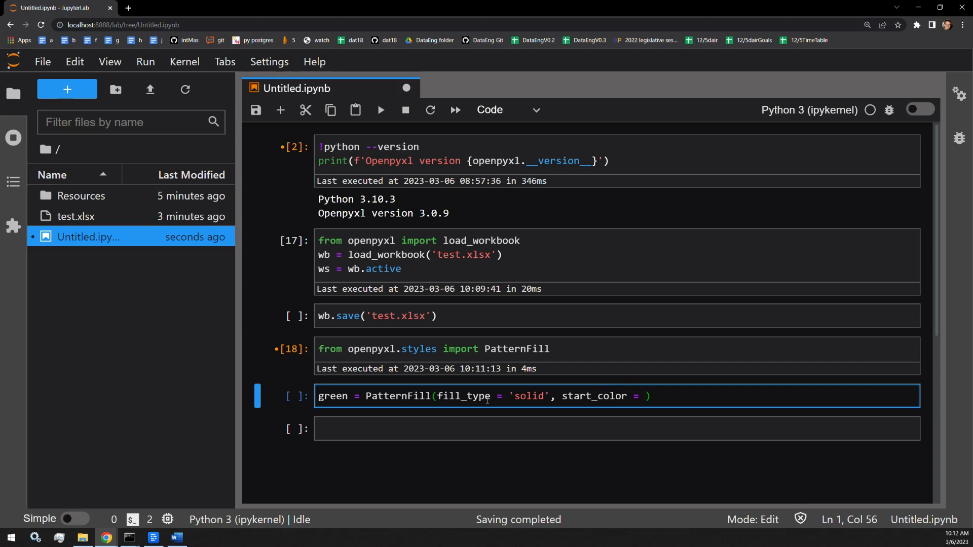
{"action": "mouse_move", "coordinate": [252, 314]}
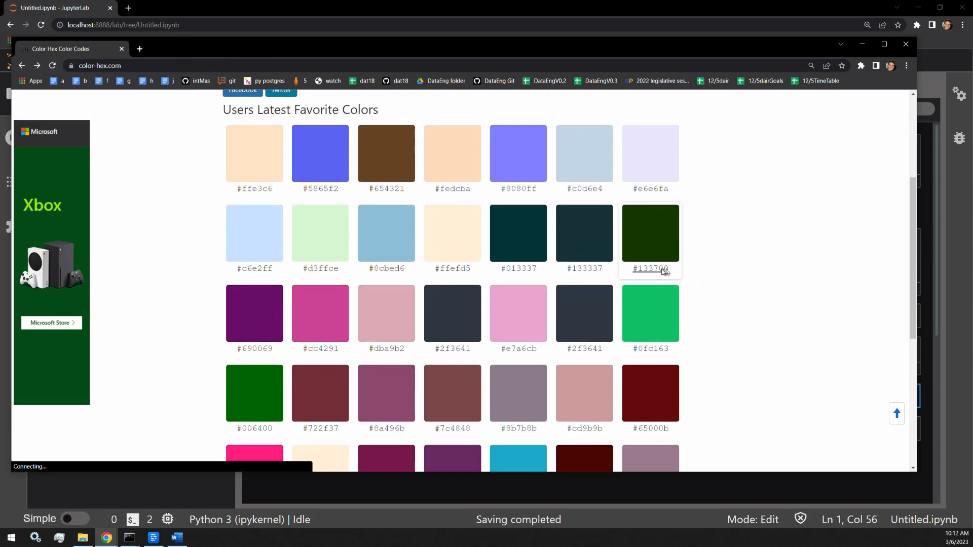
- Select the dark green hex code 133700 on color-hex.com for copying
{"action": "double_click", "coordinate": [651, 267]}
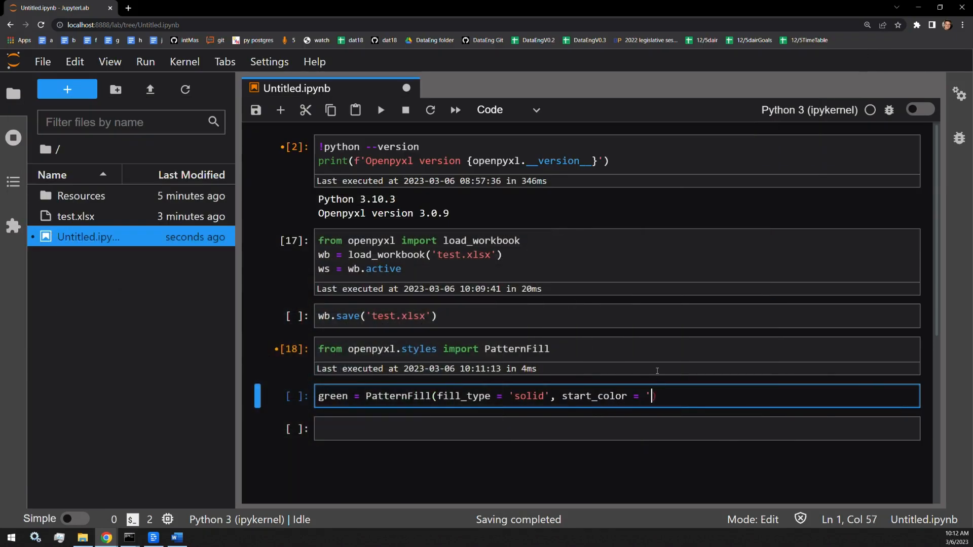
- Define green as solid fill 133700 and blue as solid fill c6e2ff, then run the cell
{"action": "type", "text": "133700')"}
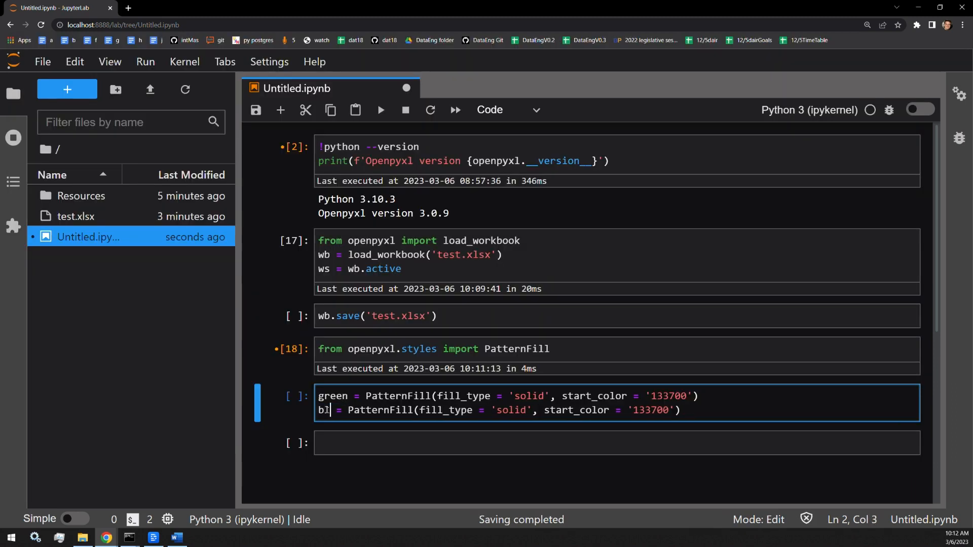
{"action": "type", "text": "ue"}
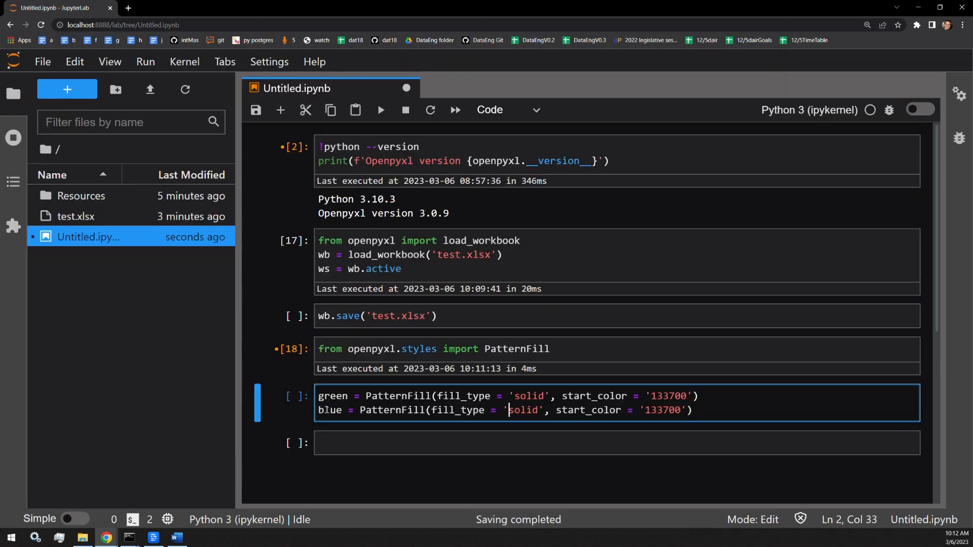
{"action": "type", "text": "c6e2ff"}
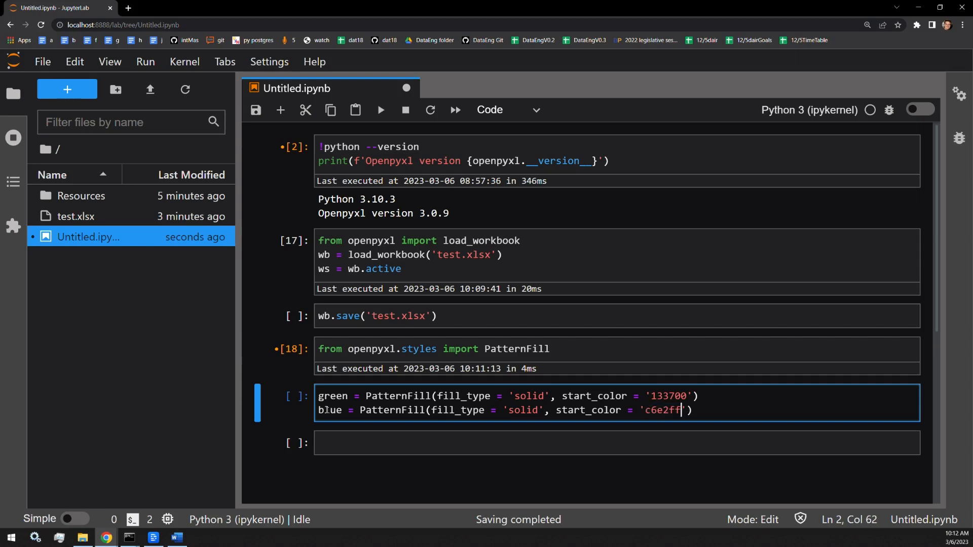
{"action": "key", "text": "shift+Enter"}
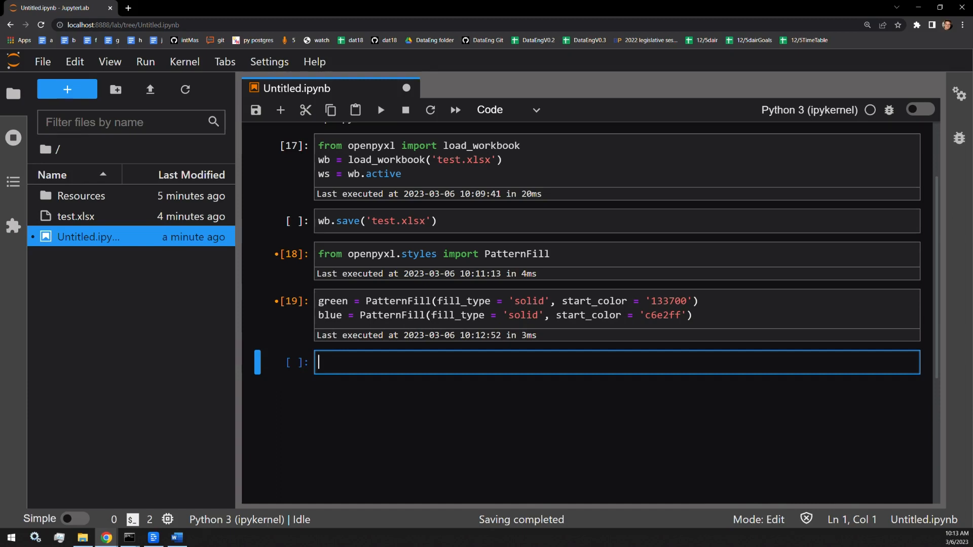
- Run ws['C4'].fill = green and ws['D5'].fill = blue to colour both cells
{"action": "type", "text": "ws['D5"}
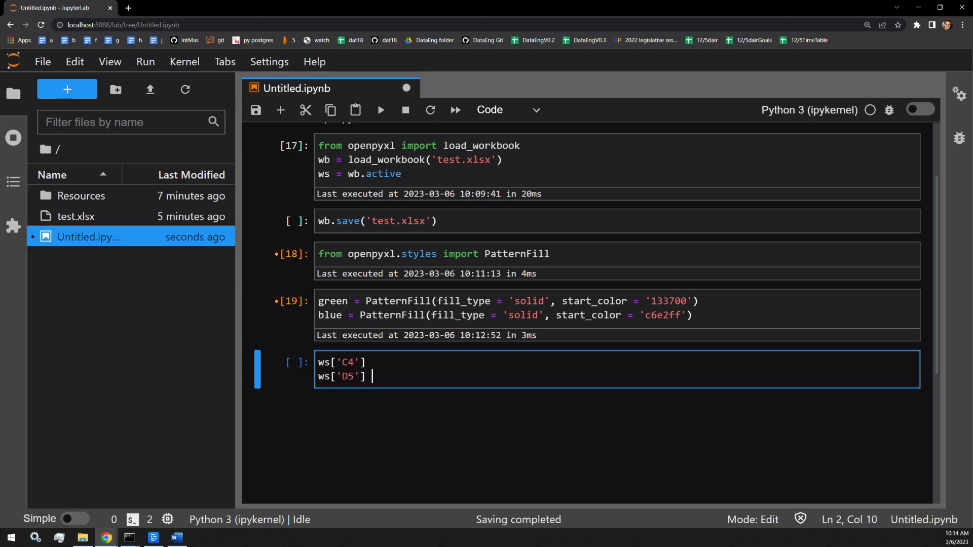
{"action": "key", "text": "Backspace"}
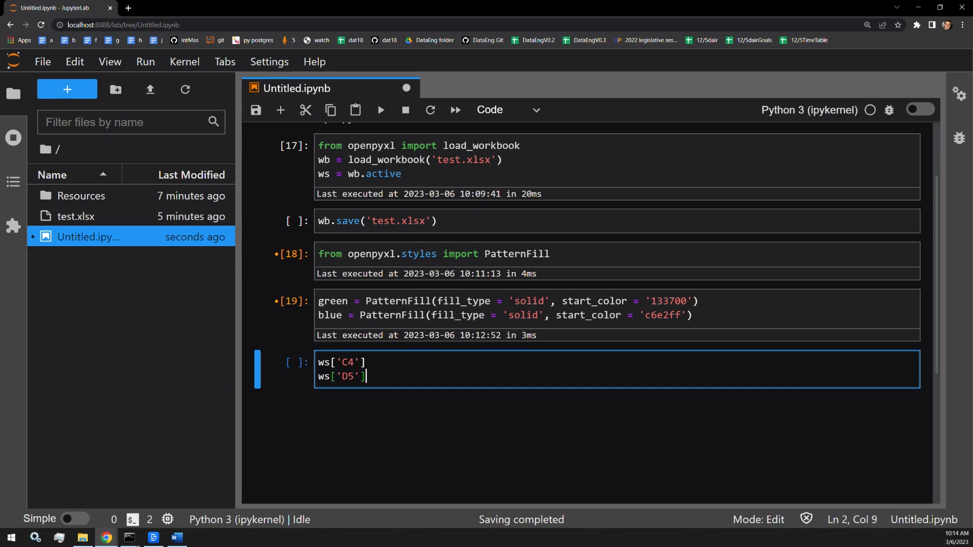
{"action": "mouse_move", "coordinate": [386, 381]}
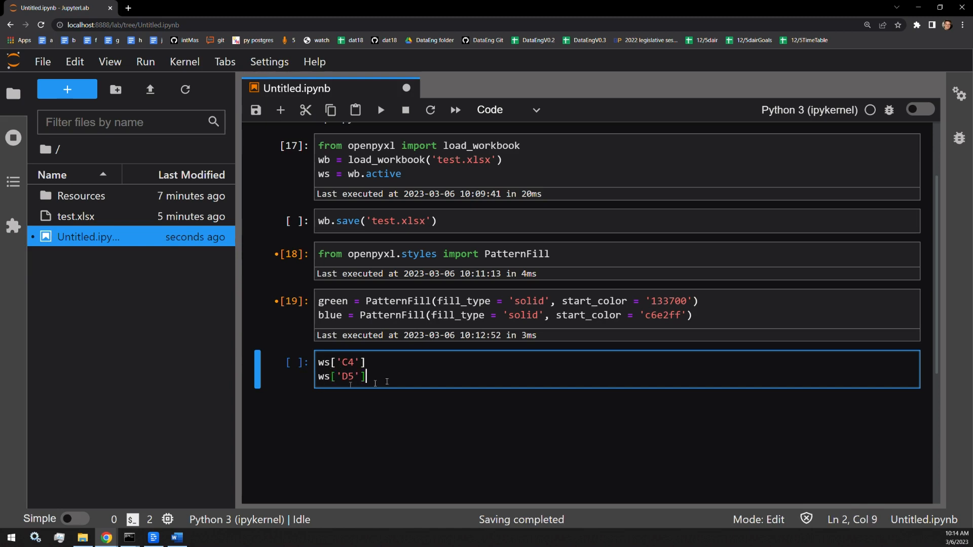
{"action": "type", "text": ".fill"}
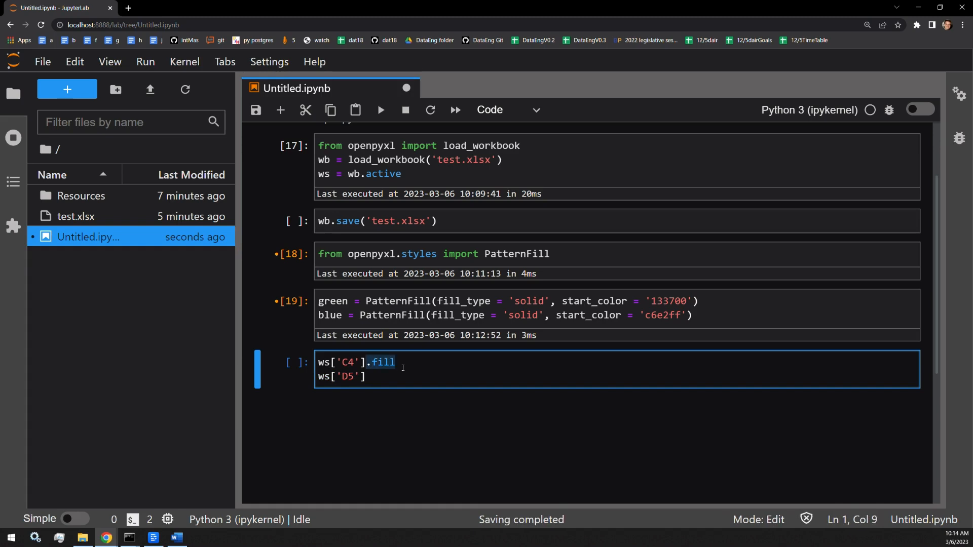
{"action": "type", "text": ".fill"}
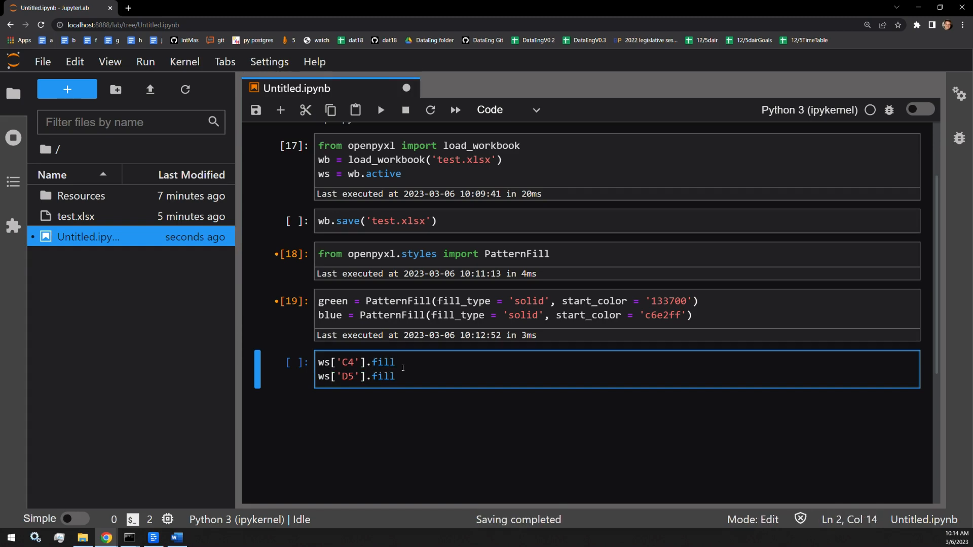
{"action": "left_click", "coordinate": [401, 362]}
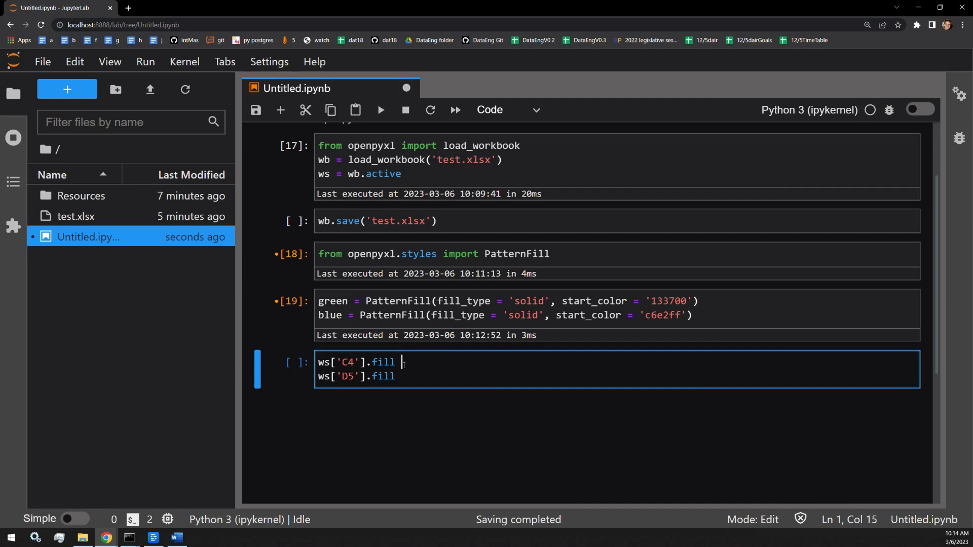
{"action": "type", "text": "="}
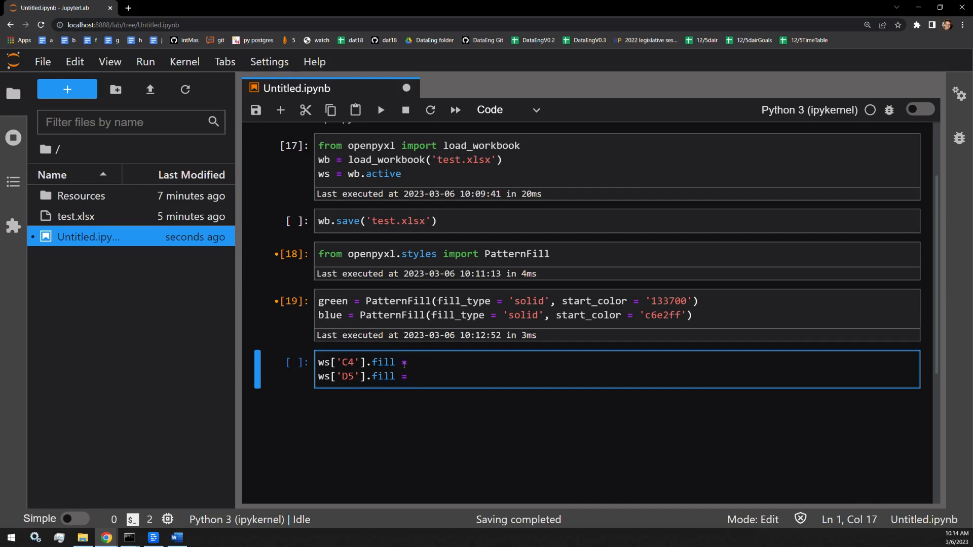
{"action": "type", "text": "green"}
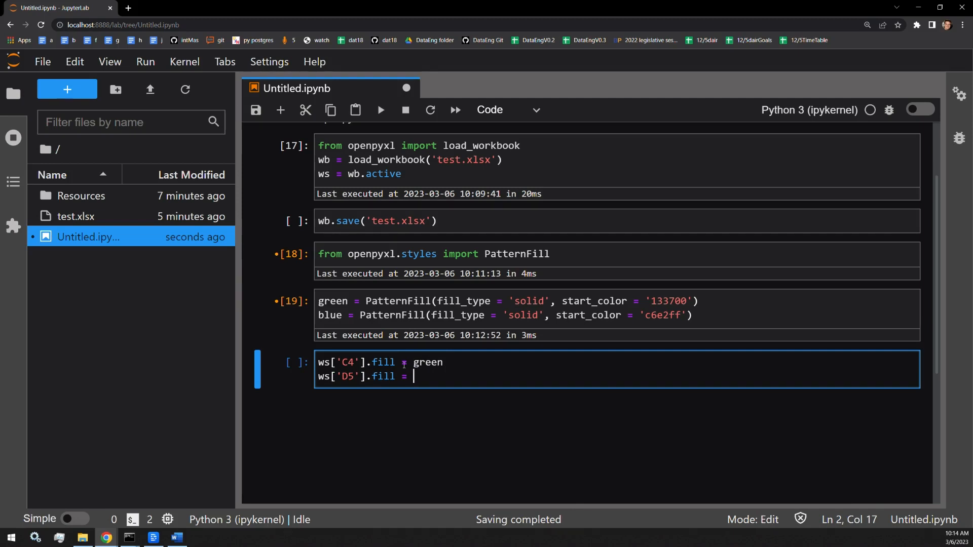
{"action": "type", "text": "b"}
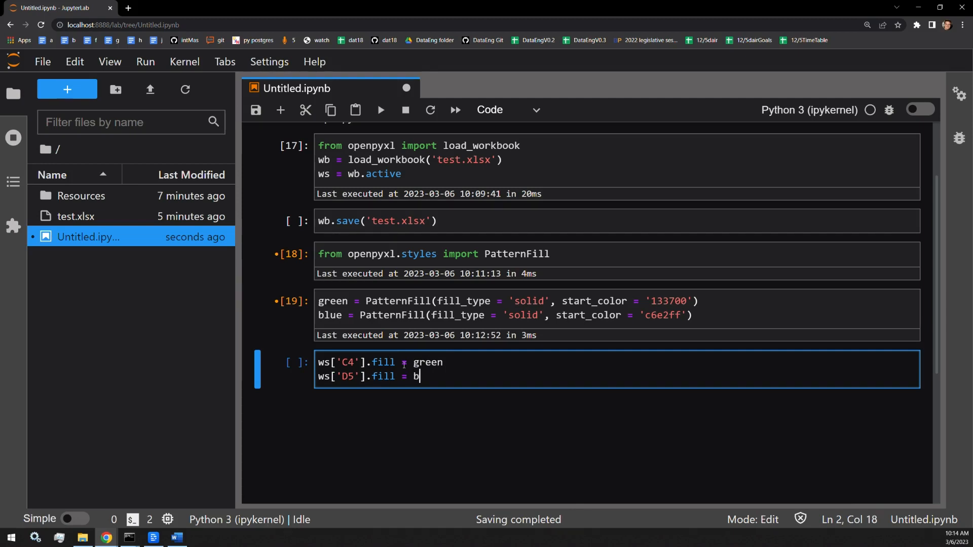
{"action": "key", "text": "shift+enter"}
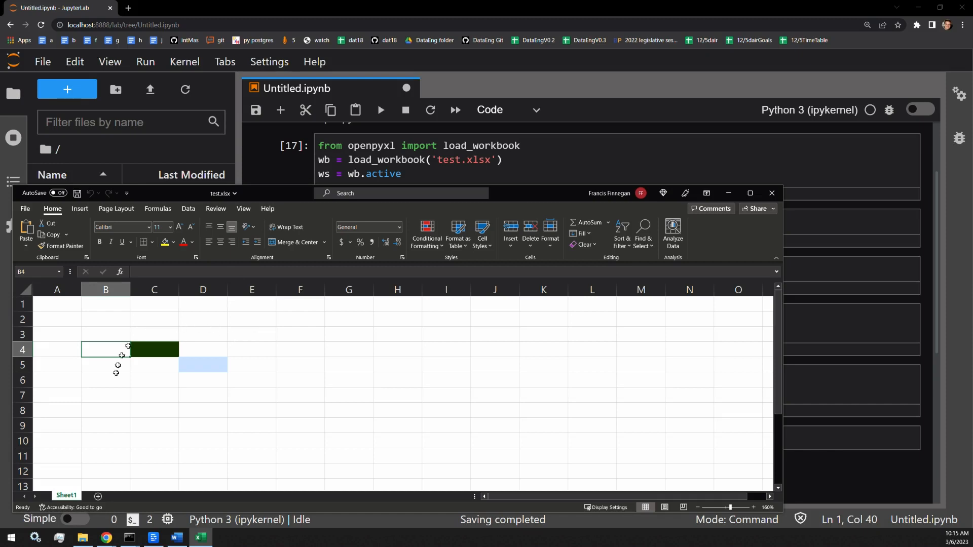
{"action": "mouse_move", "coordinate": [132, 402]}
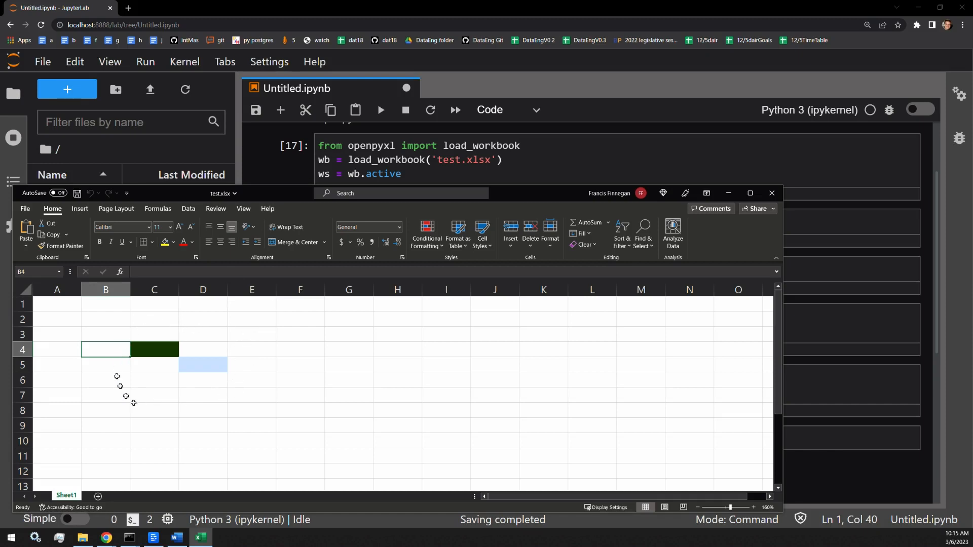
{"action": "mouse_move", "coordinate": [252, 199]}
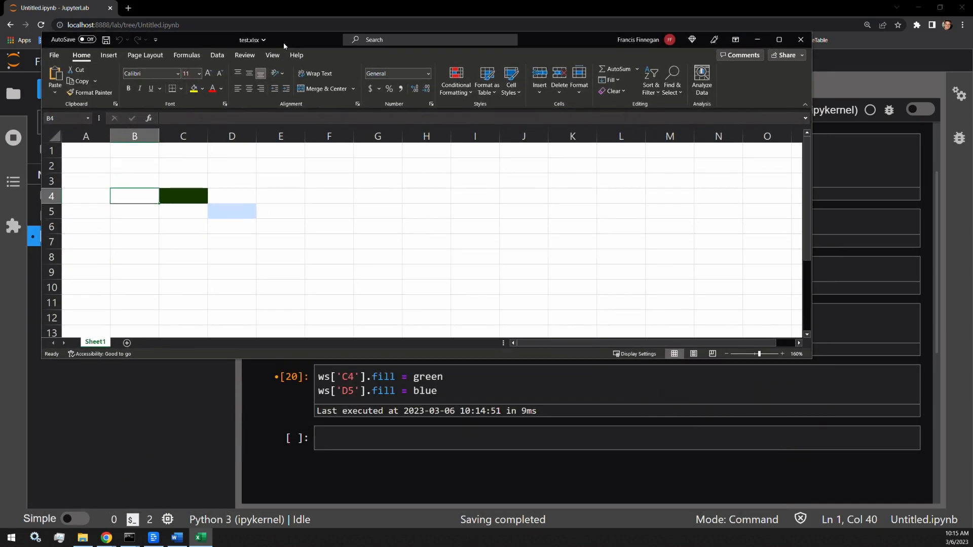
{"action": "mouse_move", "coordinate": [247, 229]}
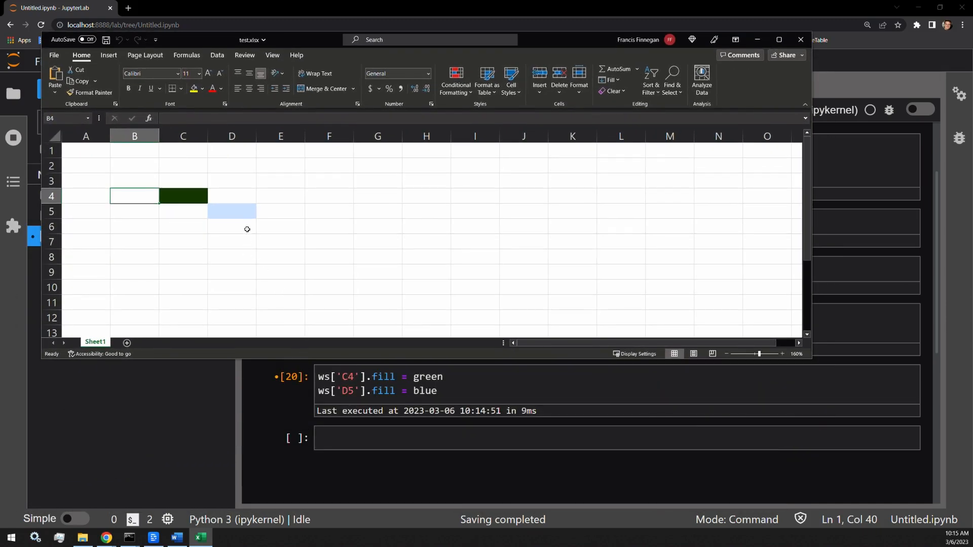
{"action": "mouse_move", "coordinate": [801, 40]}
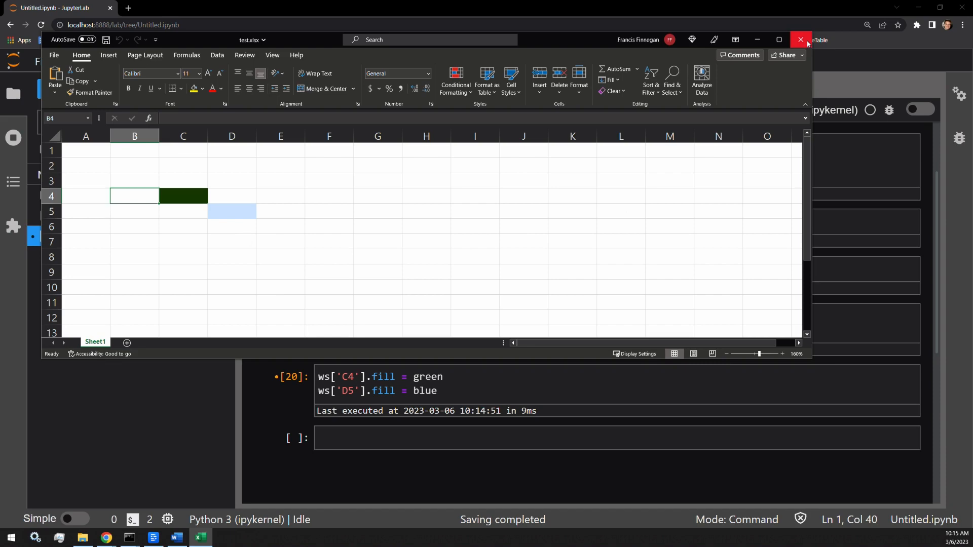
- Close test.xlsx after confirming C4 is dark green and D5 light blue
{"action": "left_click", "coordinate": [800, 39]}
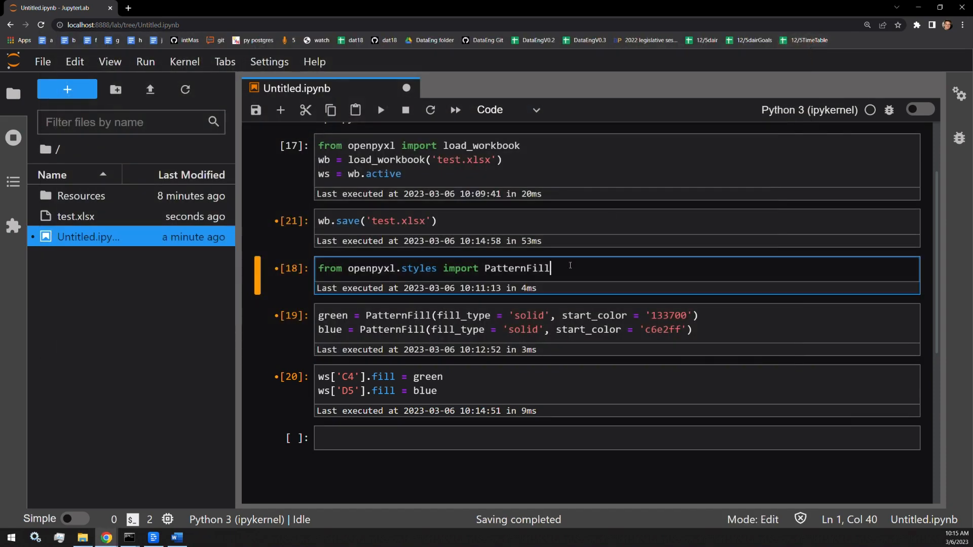